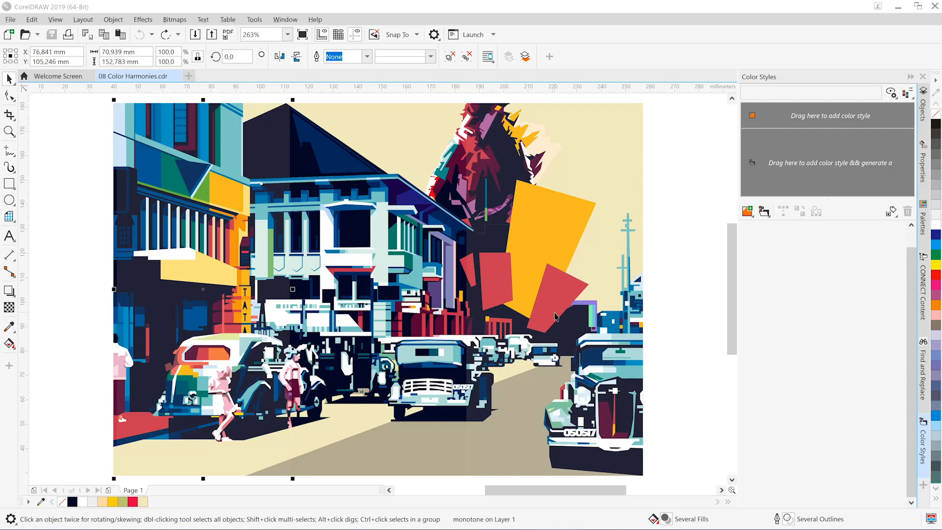
mouse_move(425, 241)
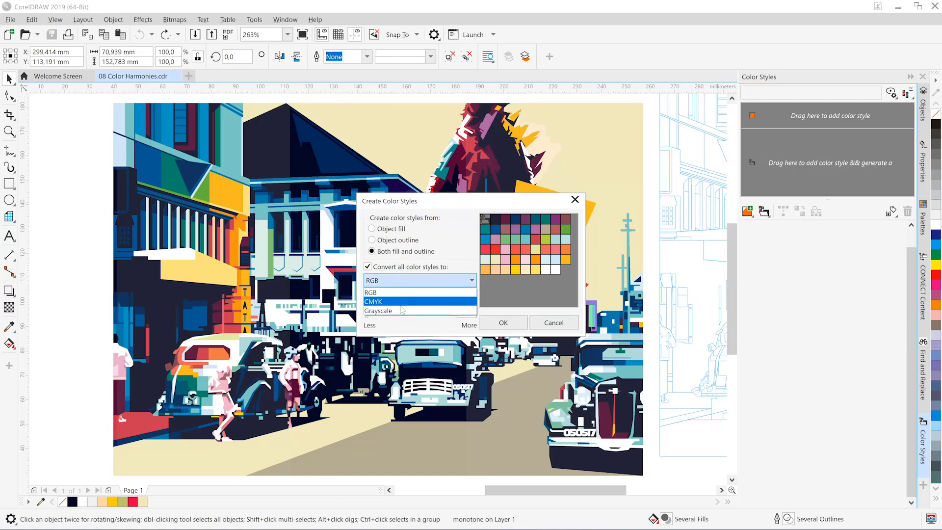
Convert the left third's new color styles to Grayscale and confirm their creation.
left_click(378, 310)
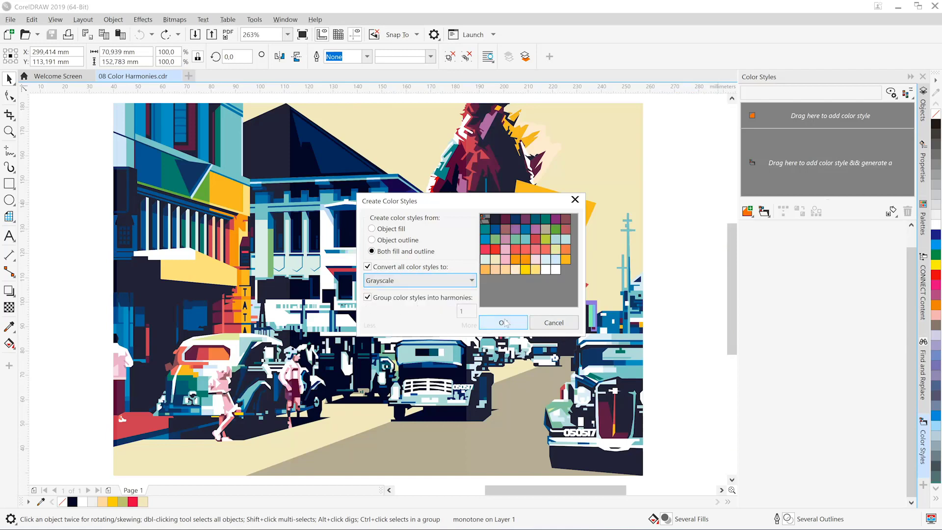
left_click(499, 323)
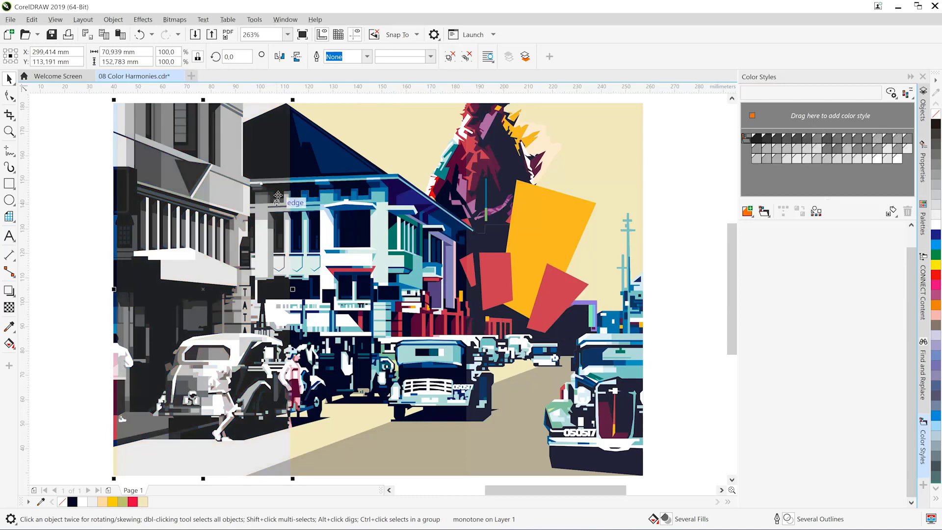
mouse_move(291, 418)
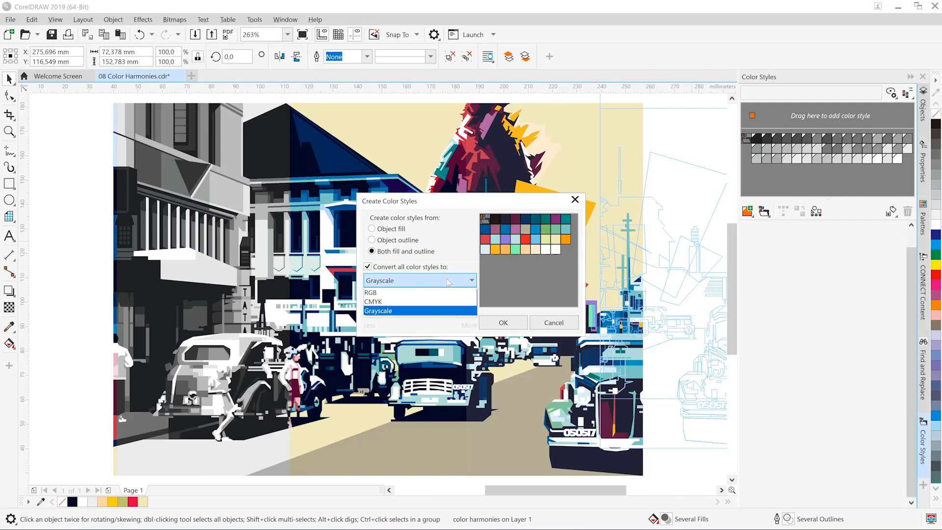
Keep the new color styles in CMYK, grouped into a harmony, and confirm.
left_click(372, 300)
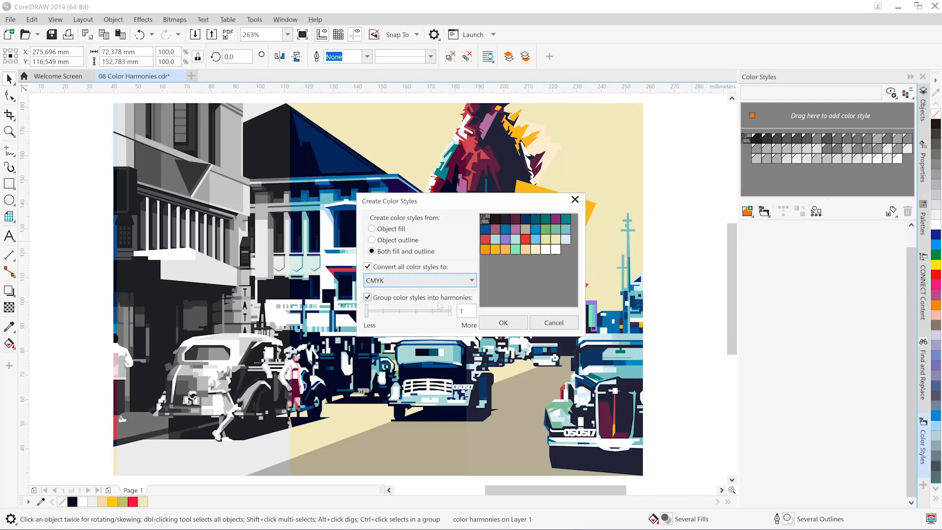
mouse_move(503, 323)
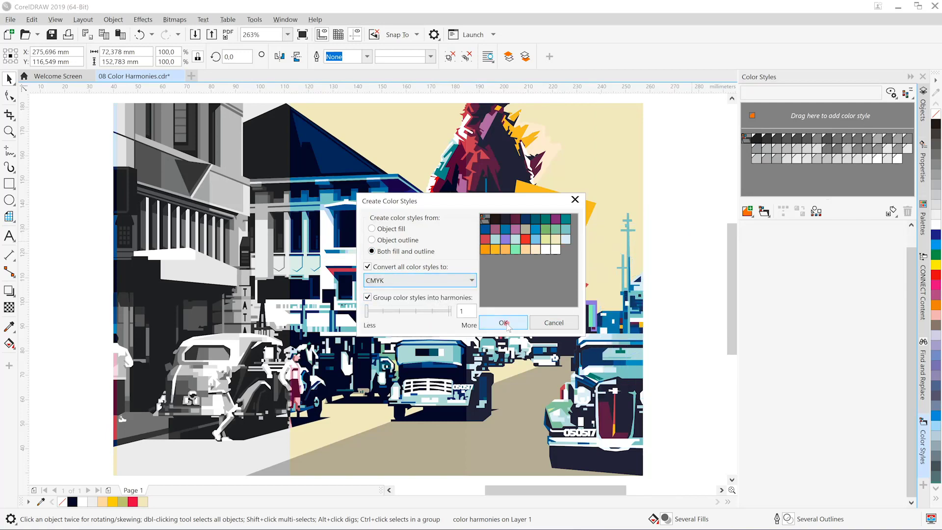
left_click(503, 323)
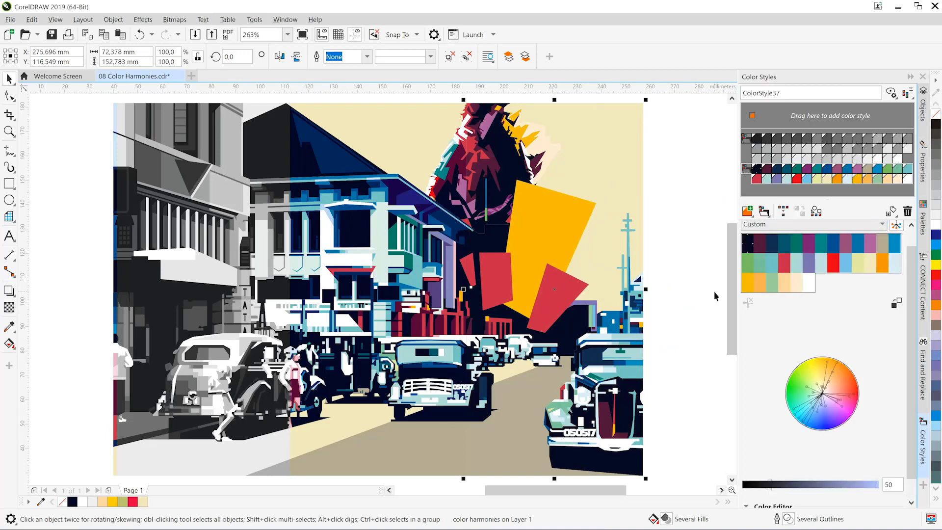
mouse_move(839, 365)
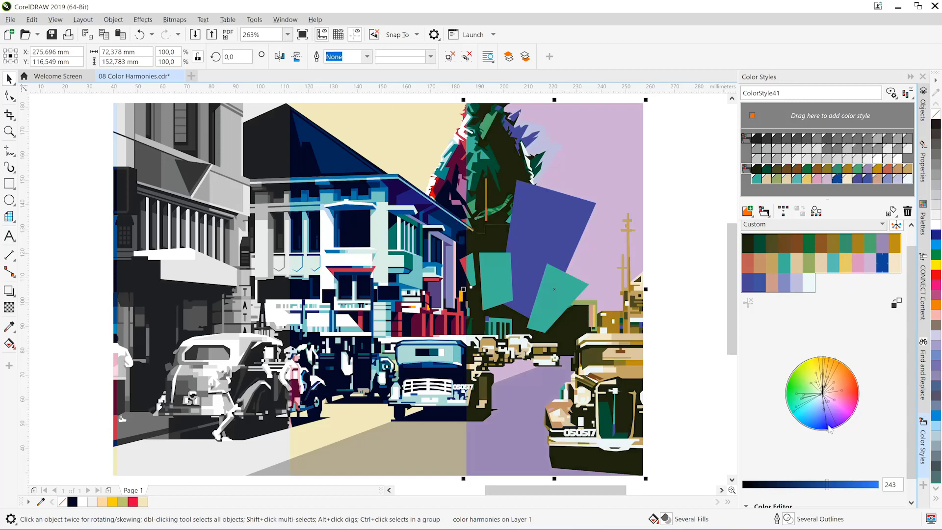
left_click_drag(826, 484, 854, 486)
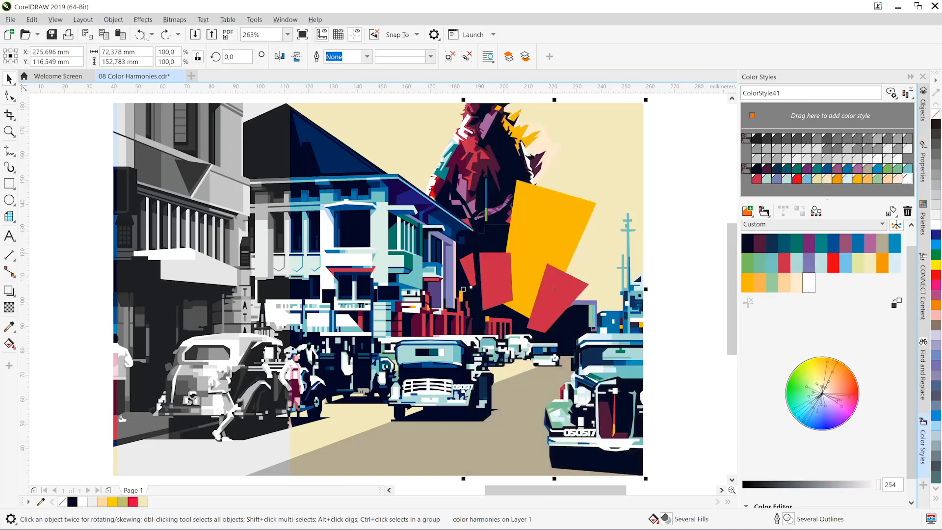
mouse_move(808, 246)
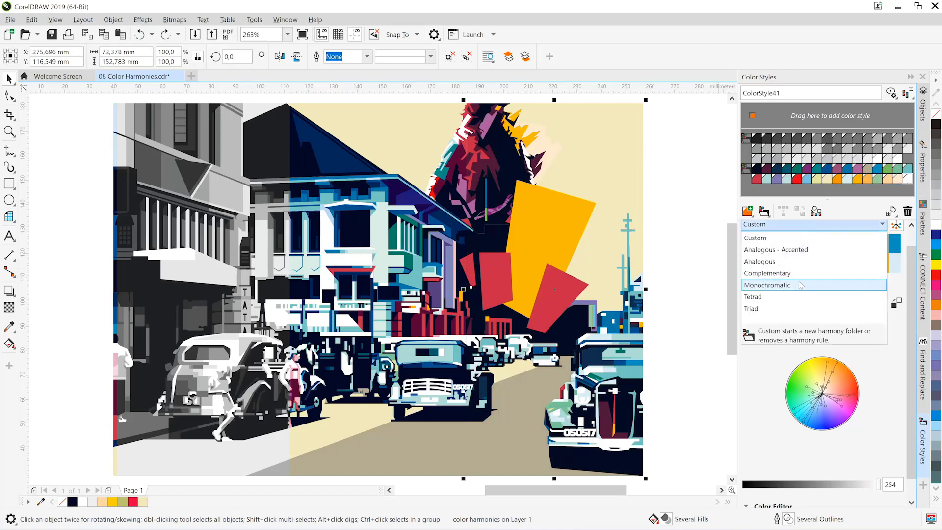
Apply the Complementary harmony rule, recoloring the right section in greens and reds.
left_click(767, 273)
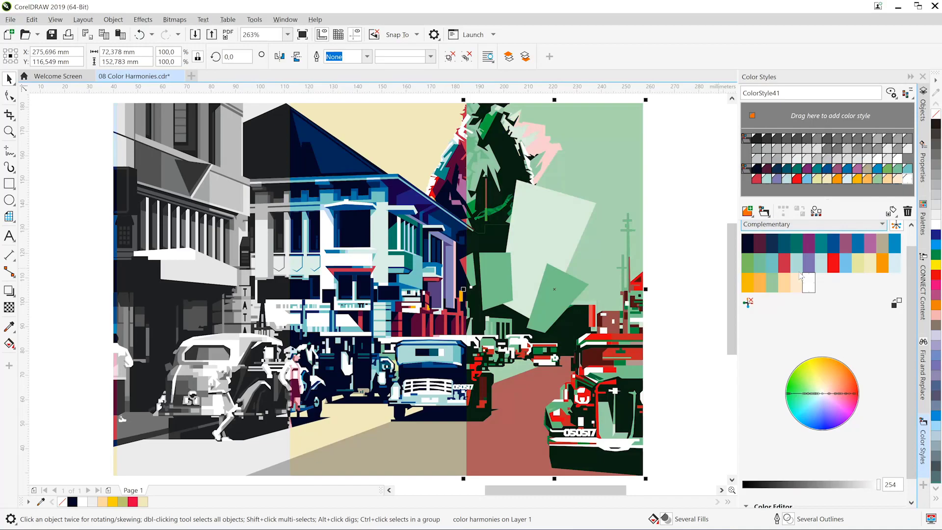